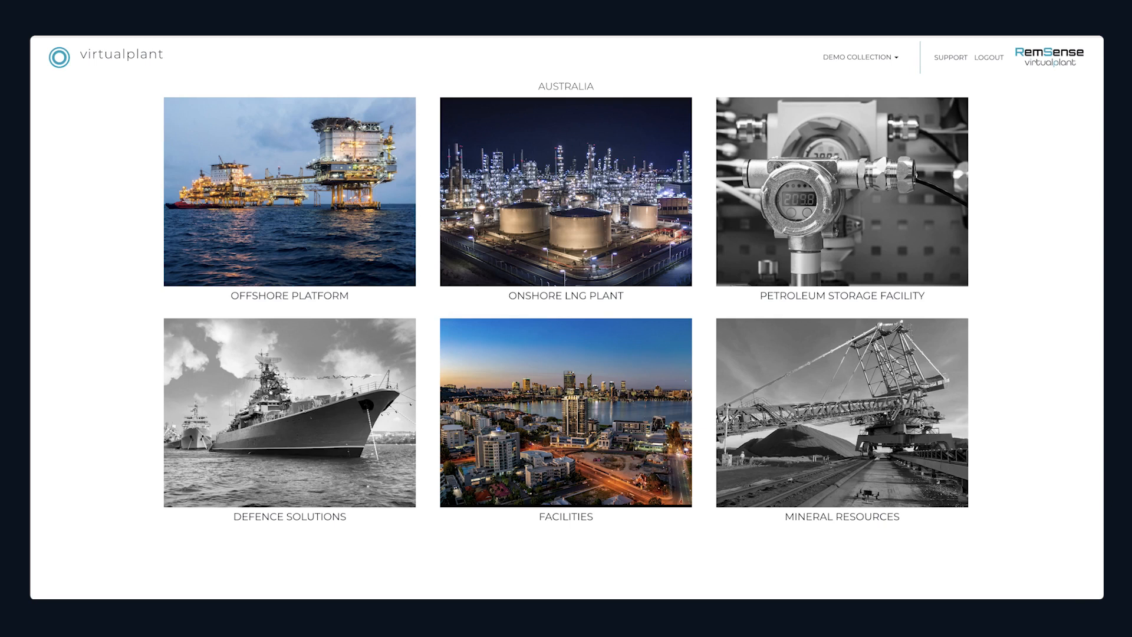
{"action": "mouse_move", "coordinate": [339, 203]}
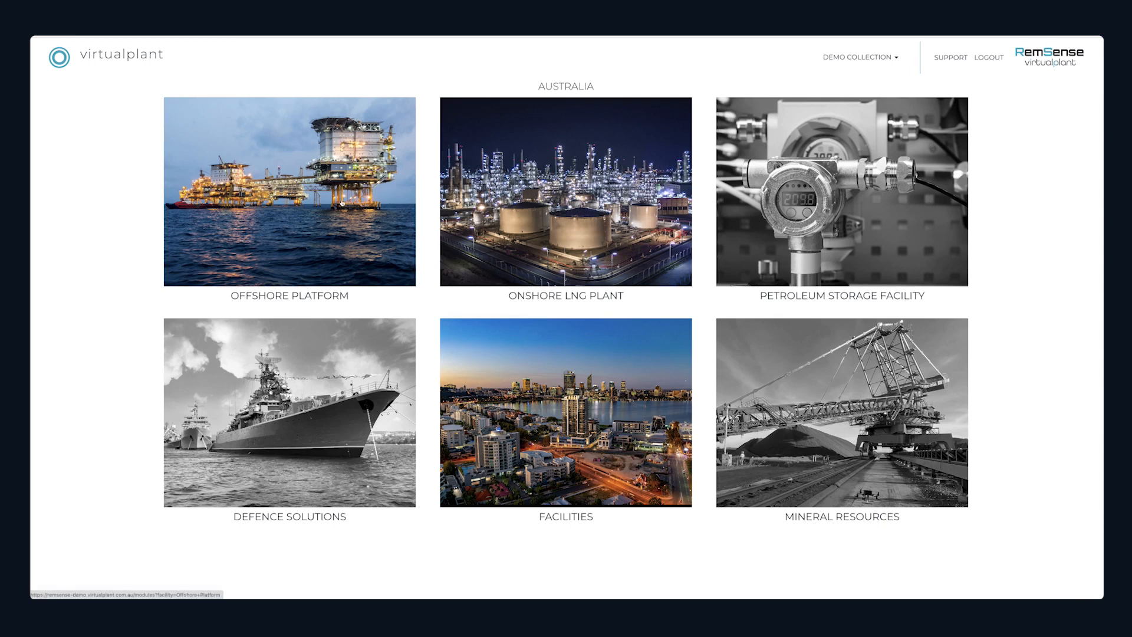
Open the Offshore Platform facility to reveal its modules (Helideck, Crane, Mezzanine).
{"action": "left_click", "coordinate": [290, 195]}
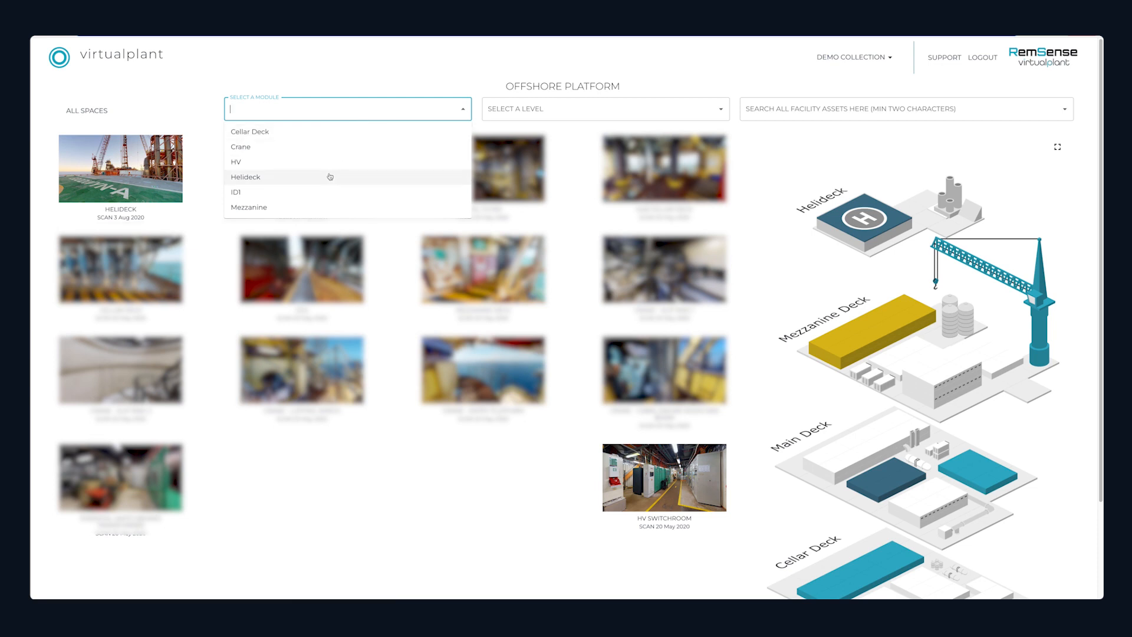
Enter the Helideck module's 360° scanned walkthrough.
{"action": "left_click", "coordinate": [245, 176]}
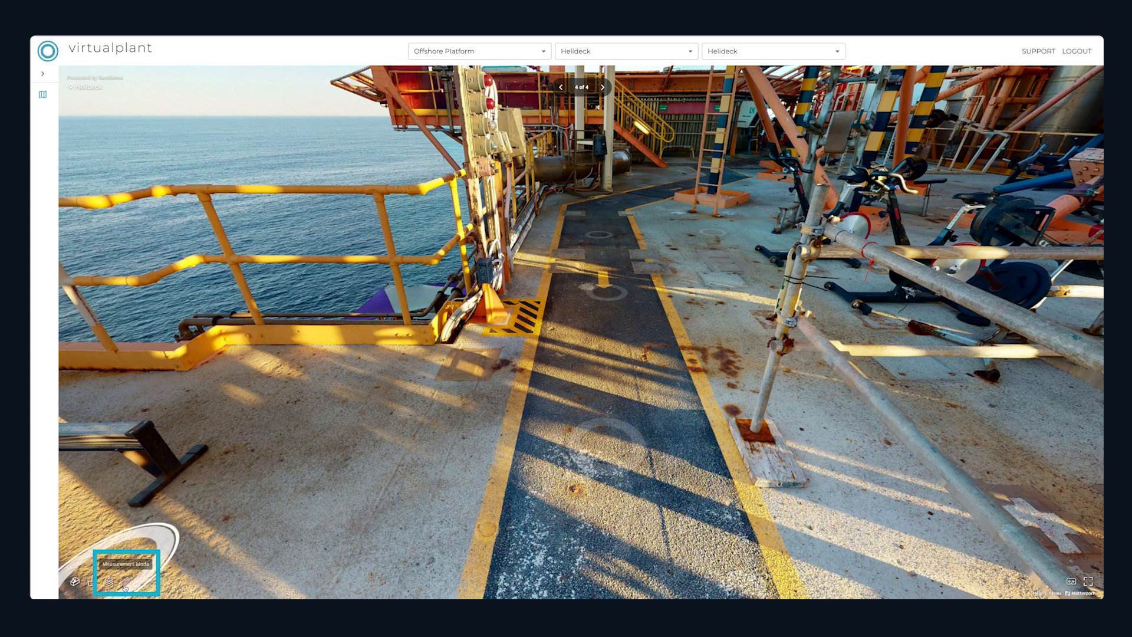
Measure across the helideck walkway in Measurement Mode, producing a 1.13 m line.
{"action": "left_click", "coordinate": [110, 583]}
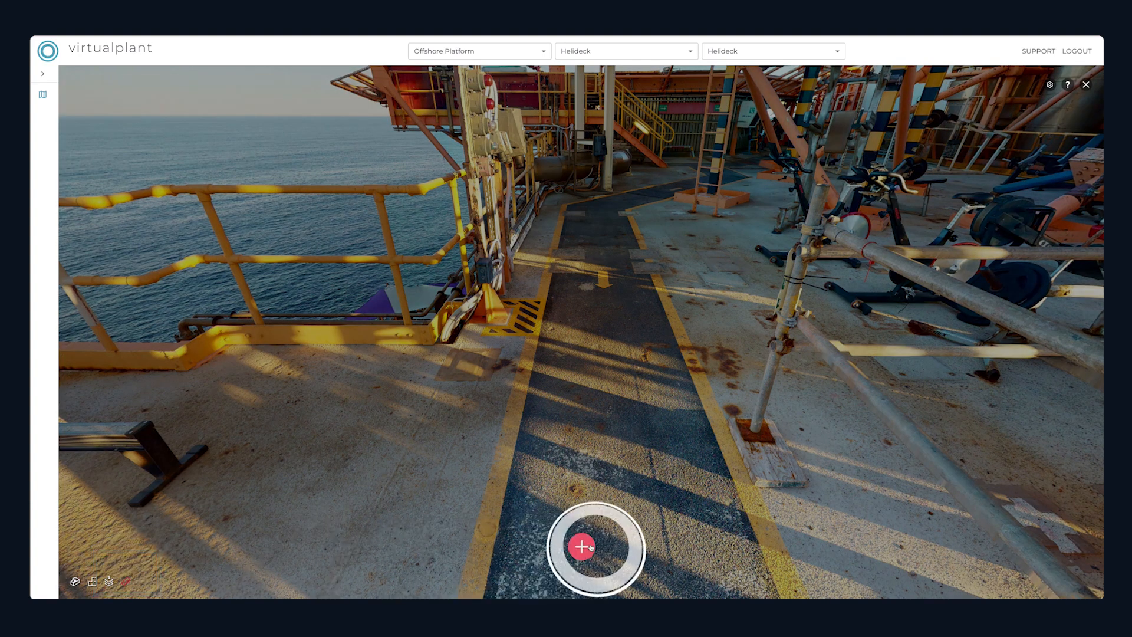
{"action": "left_click", "coordinate": [583, 545]}
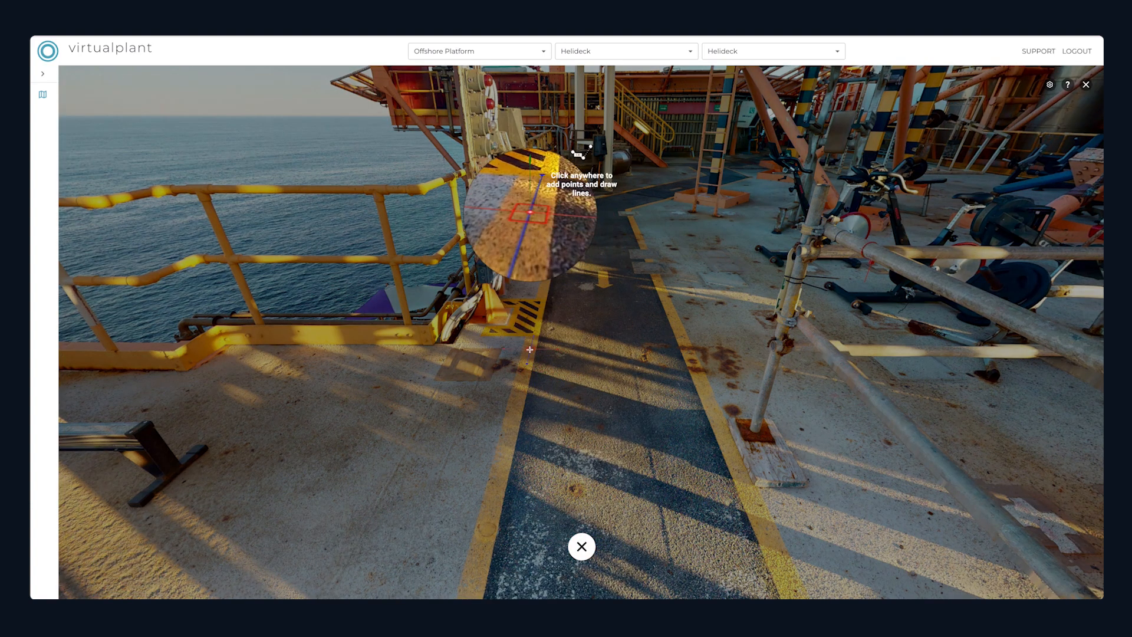
{"action": "left_click", "coordinate": [688, 346]}
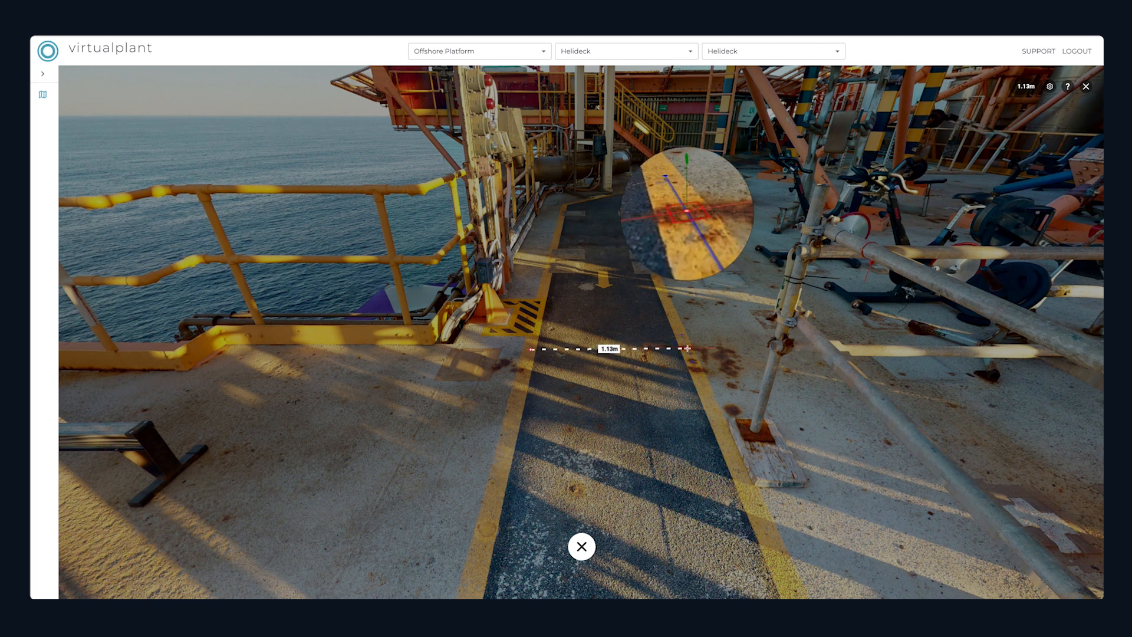
{"action": "left_click", "coordinate": [581, 545]}
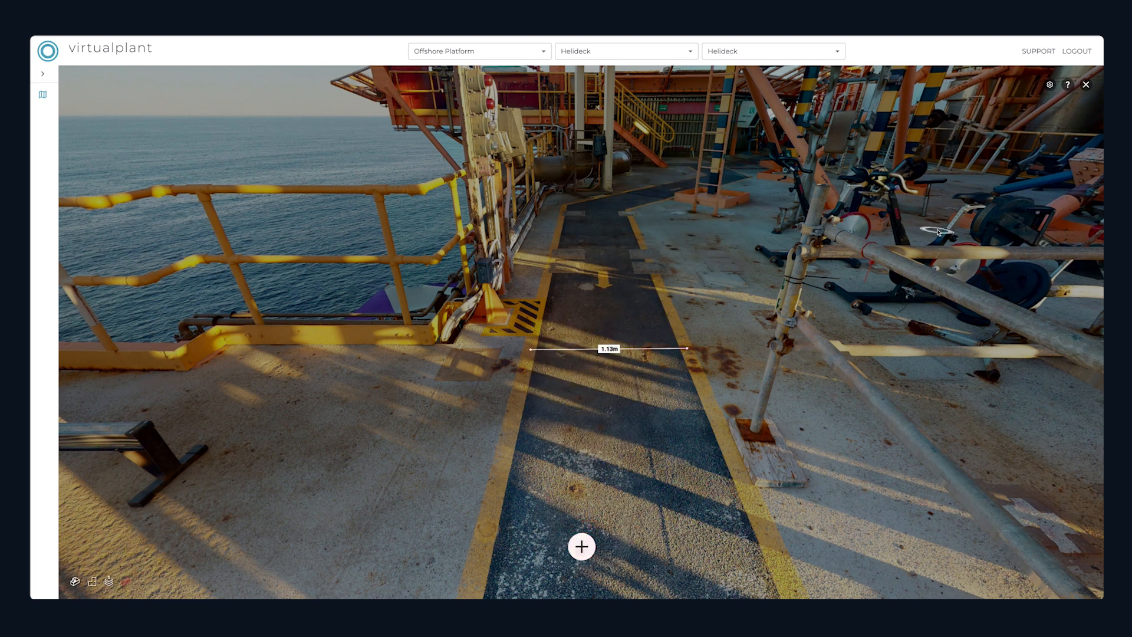
Change an option in the measurement settings menu.
{"action": "left_click", "coordinate": [1050, 85]}
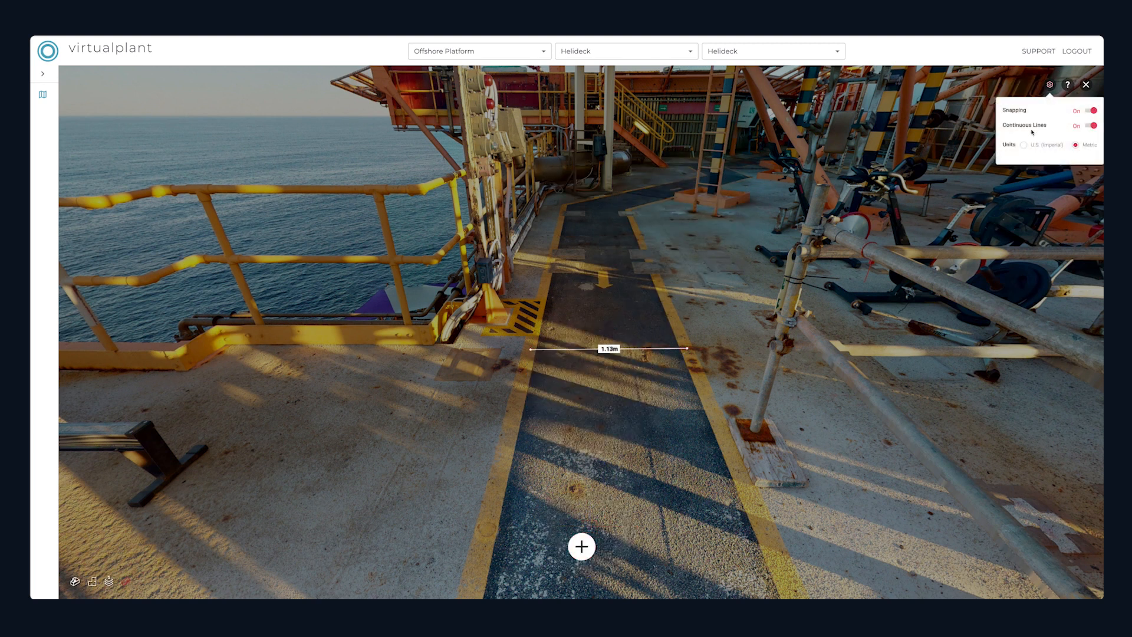
{"action": "left_click", "coordinate": [1023, 144]}
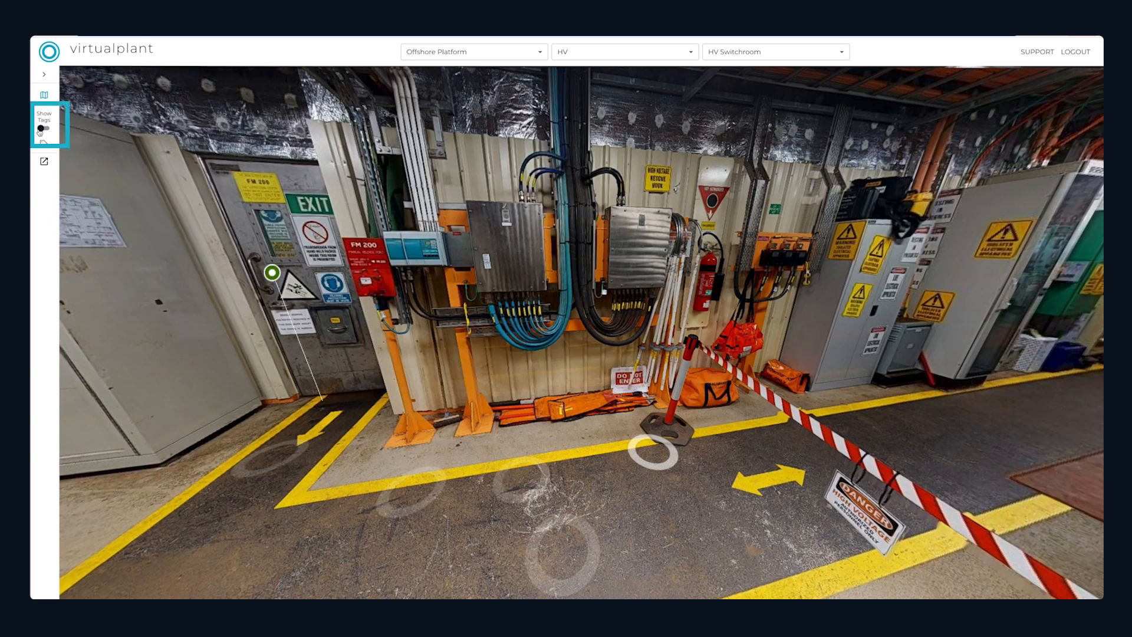
Show the HV Switchroom asset tags and search the space for asset A91611064.
{"action": "left_click", "coordinate": [41, 127]}
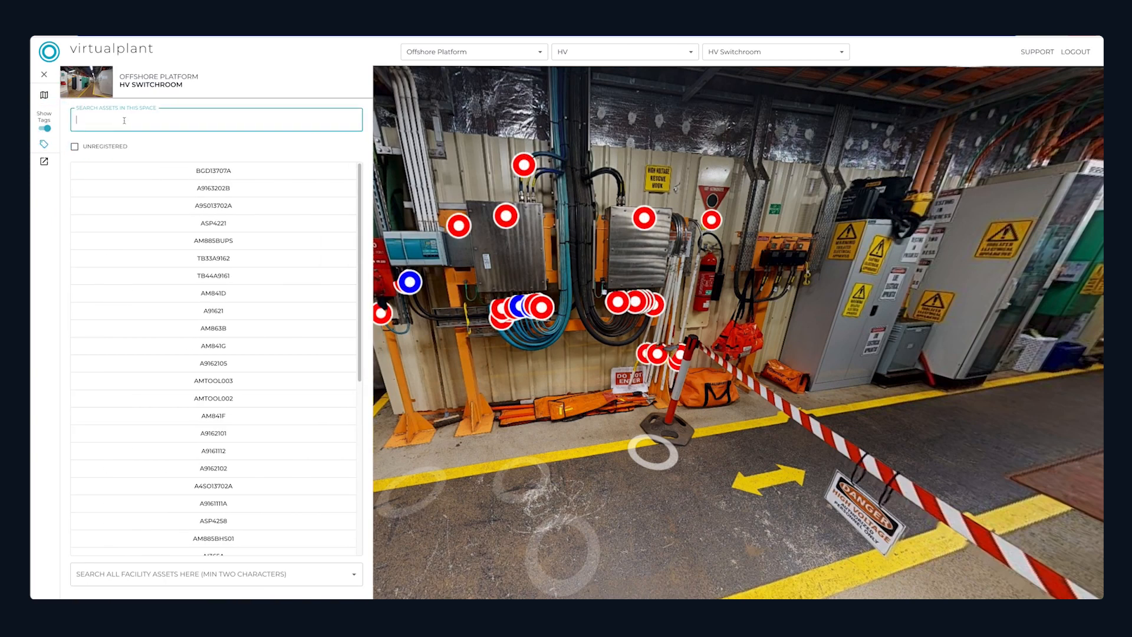
{"action": "type", "text": "A91611064"}
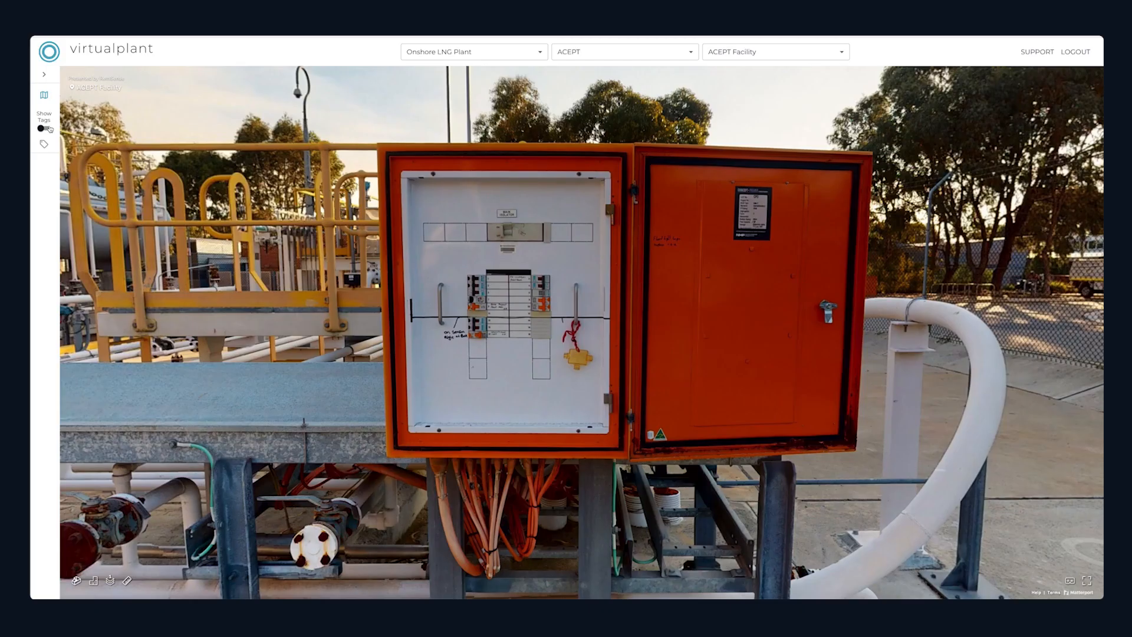
Show tags, view DB-01's asset information with temperature chart, and play its live video.
{"action": "left_click", "coordinate": [43, 94]}
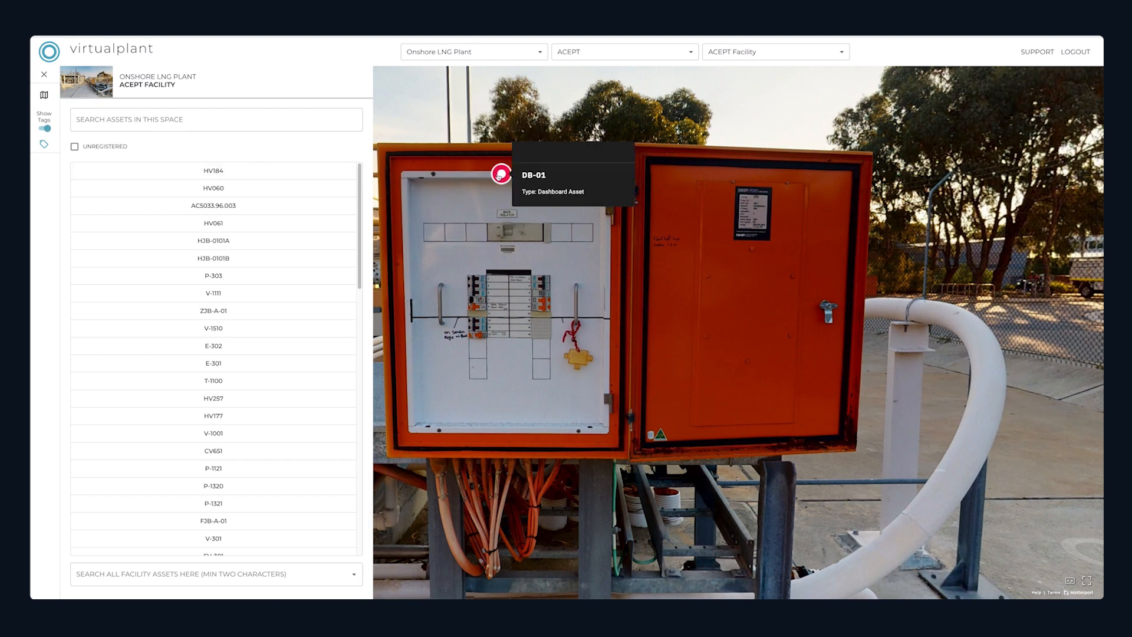
{"action": "left_click", "coordinate": [500, 179]}
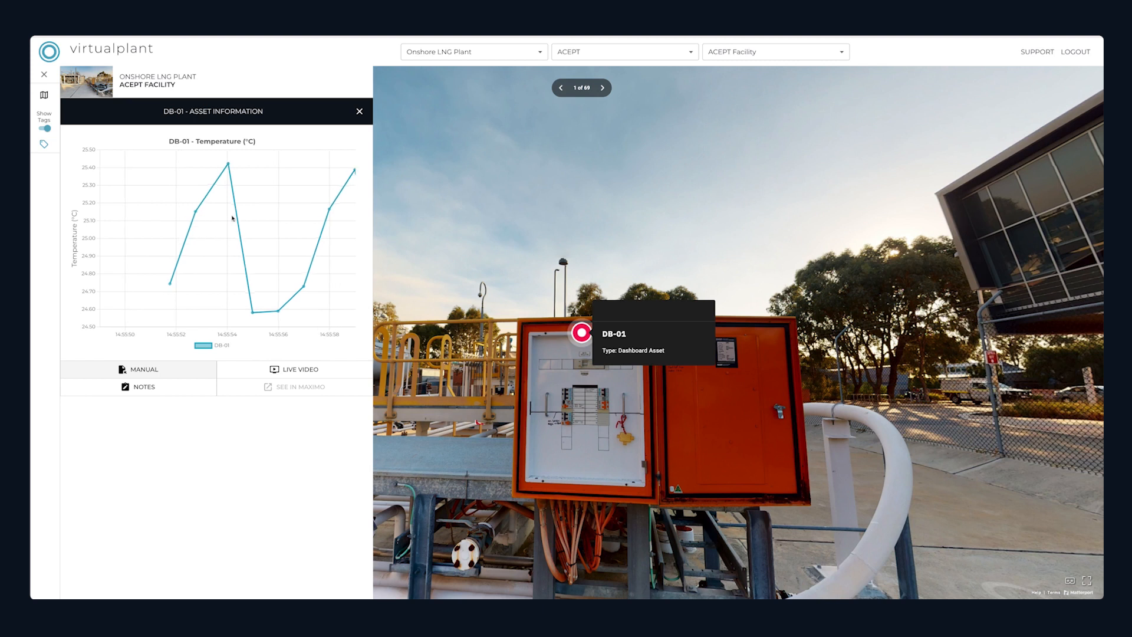
{"action": "left_click", "coordinate": [299, 369]}
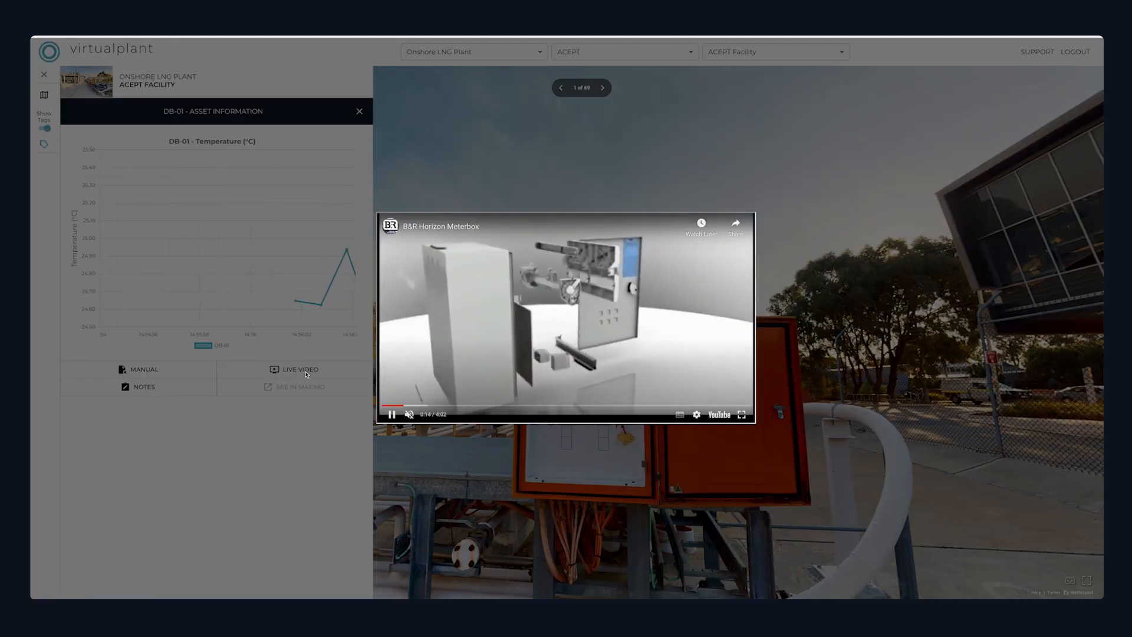